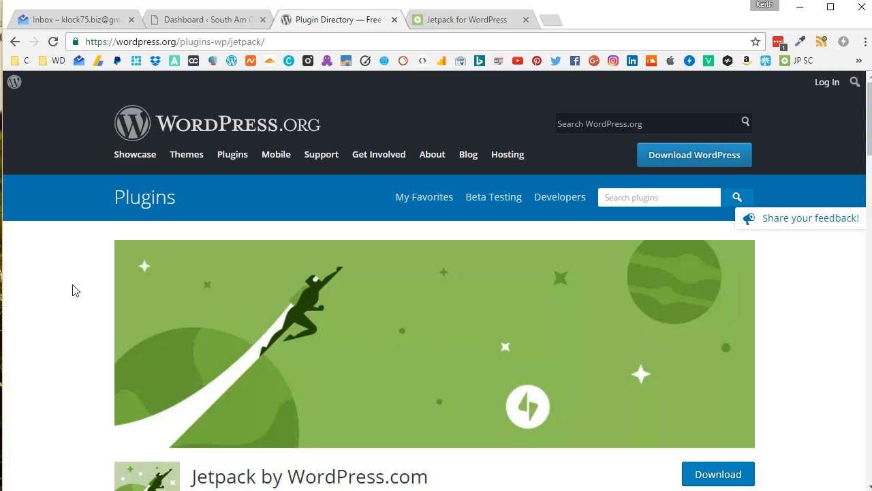
- Scroll through the WordPress.com sign-up form while entering the email, username and password
scroll("down", 3)
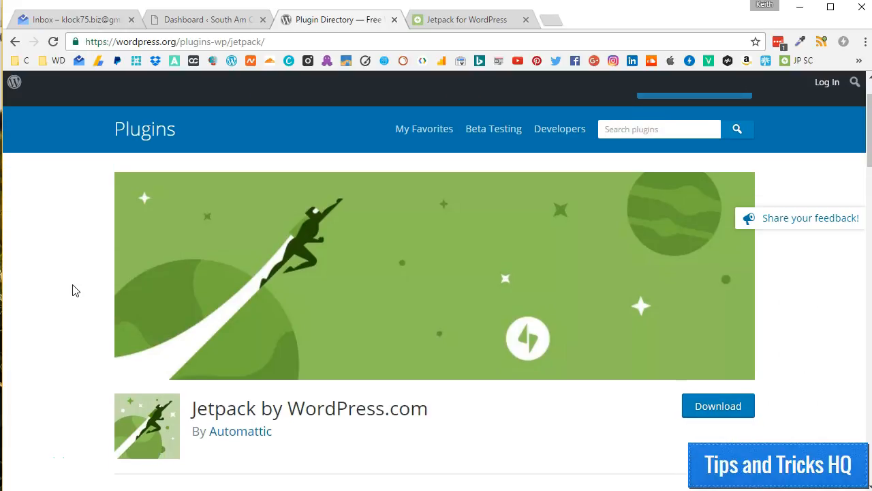
scroll("down", 3)
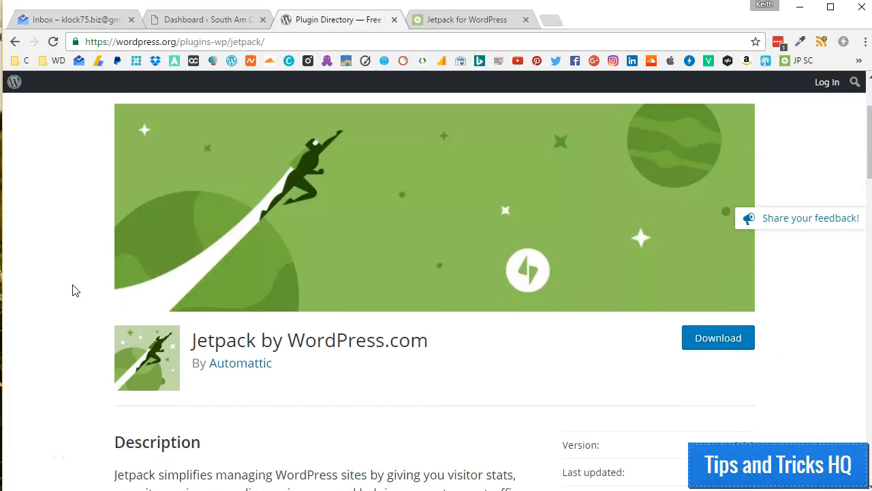
scroll("down", 3)
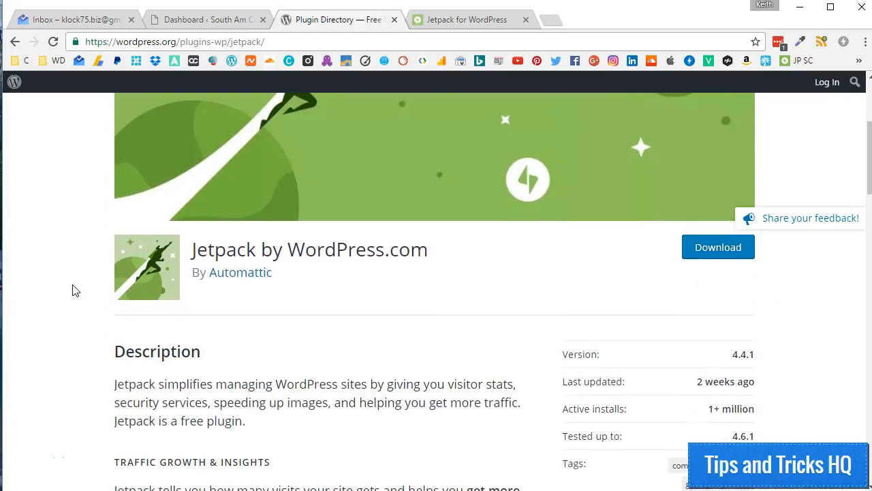
scroll("down", 3)
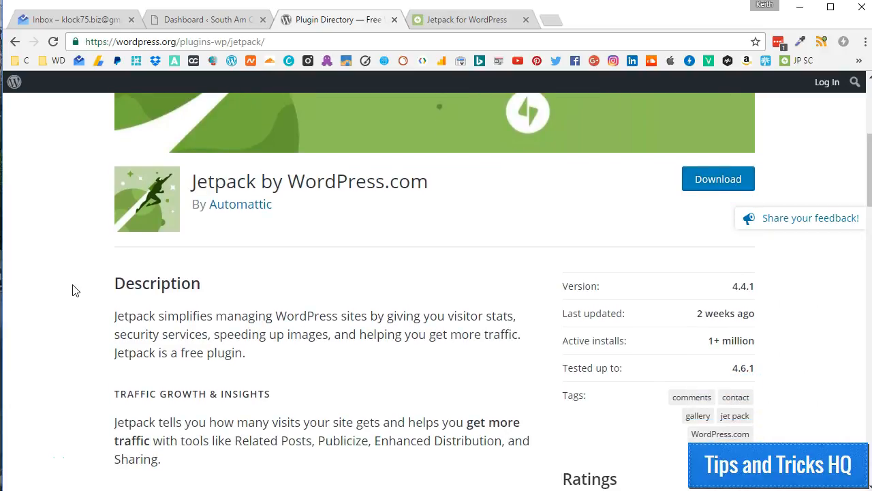
scroll("down", 3)
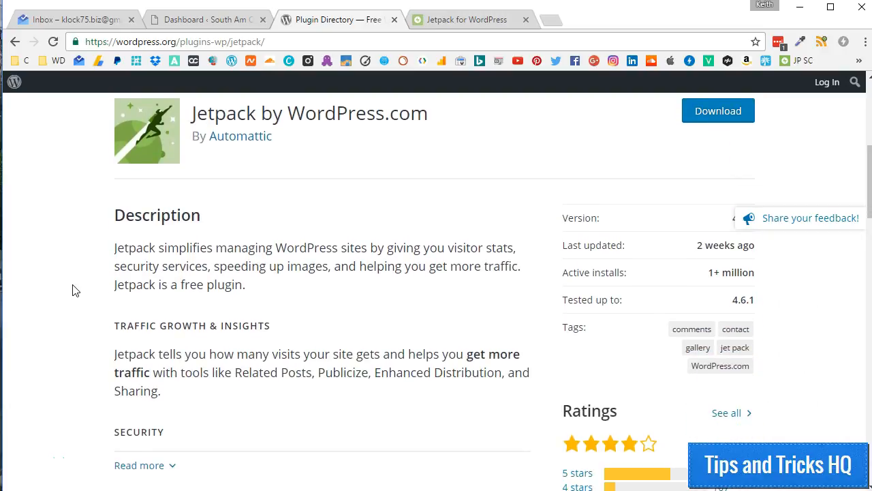
scroll("down", 3)
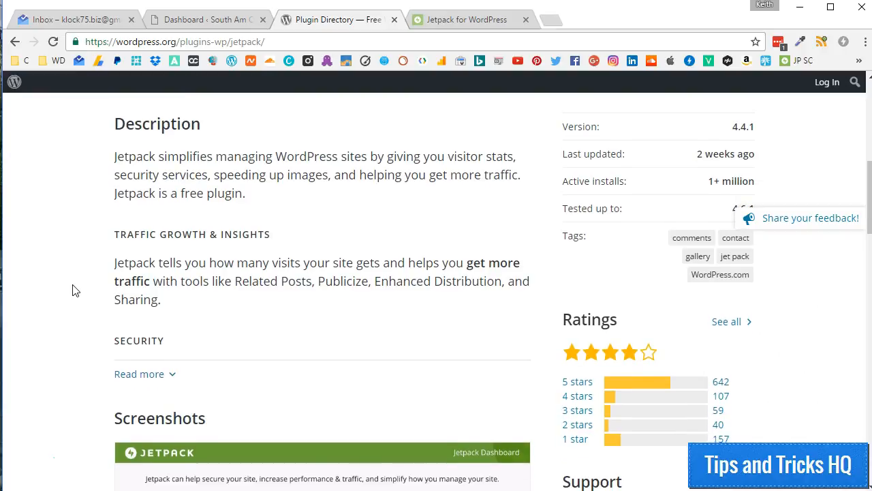
scroll("down", 3)
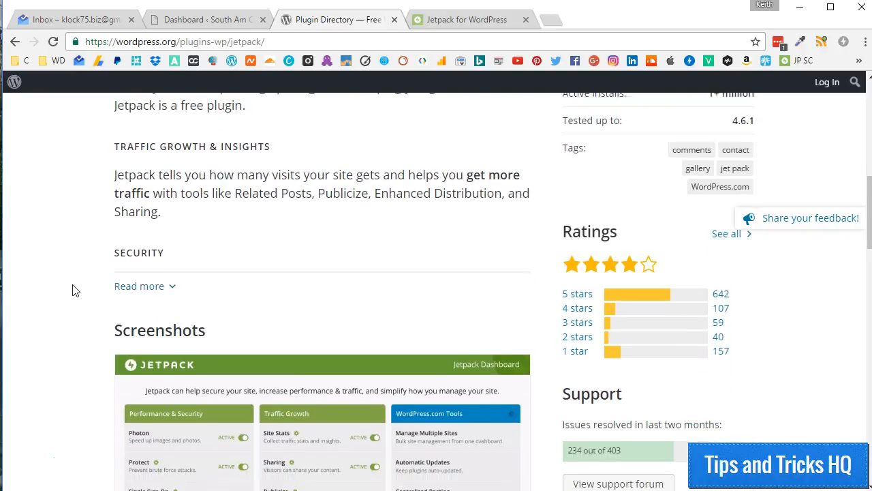
scroll("down", 3)
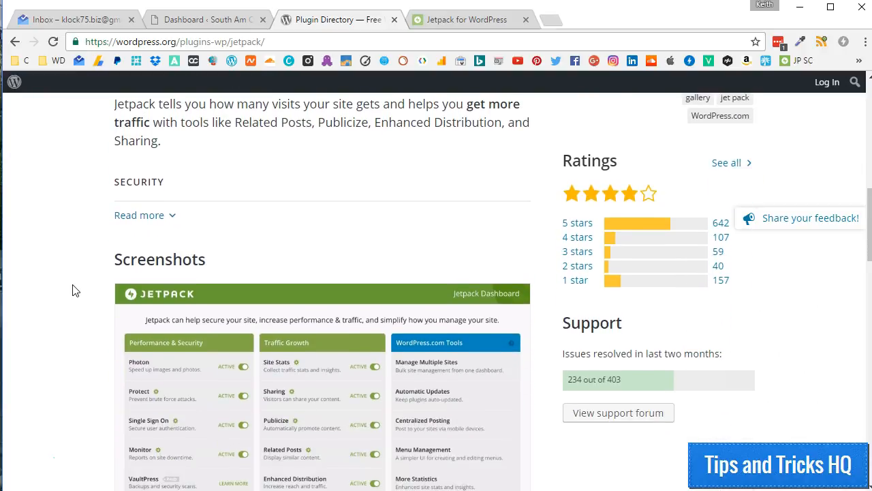
scroll("down", 3)
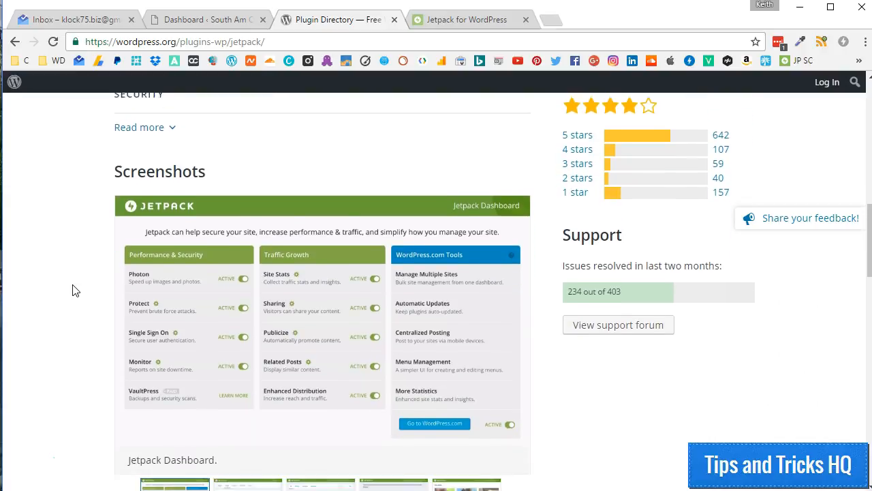
scroll("down", 3)
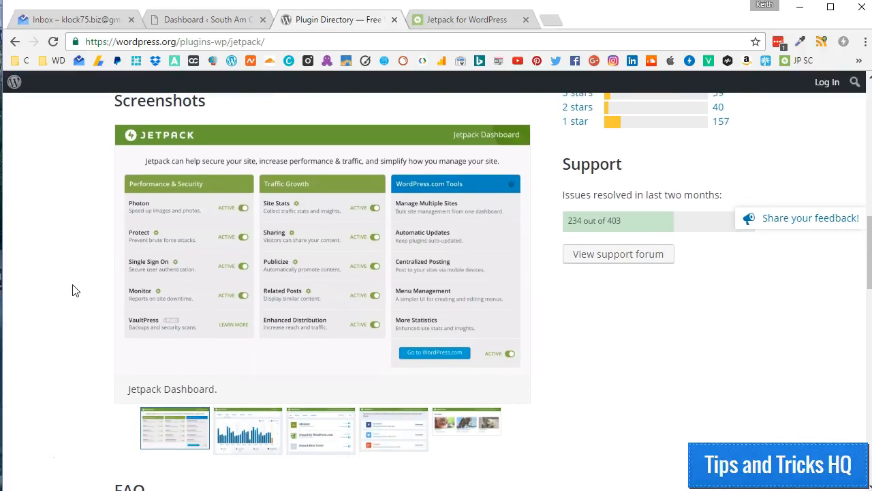
scroll("down", 3)
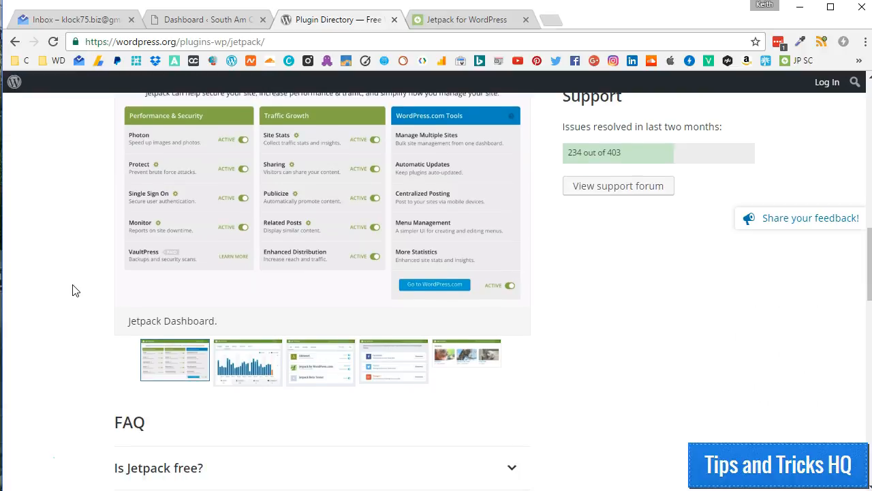
scroll("down", 3)
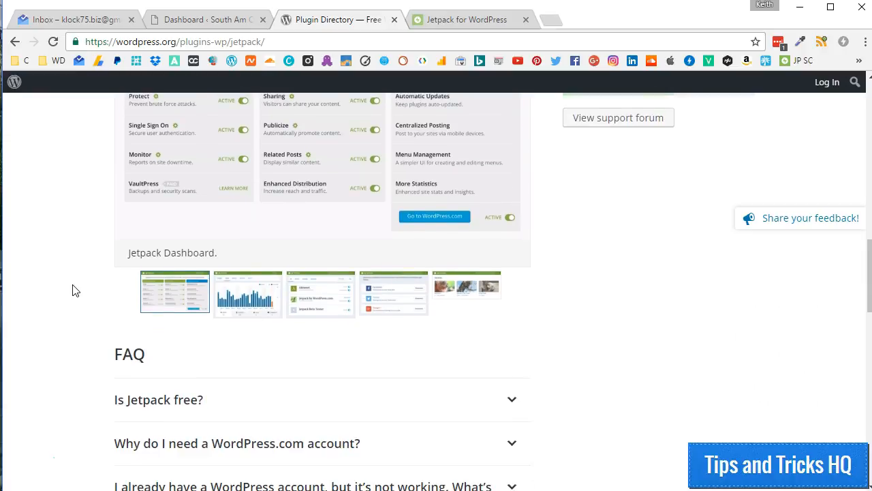
scroll("down", 3)
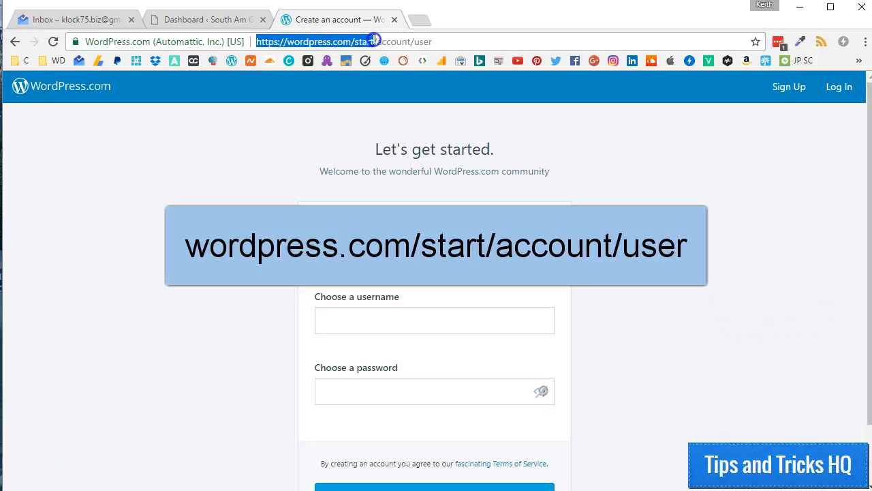
mouse_move(412, 41)
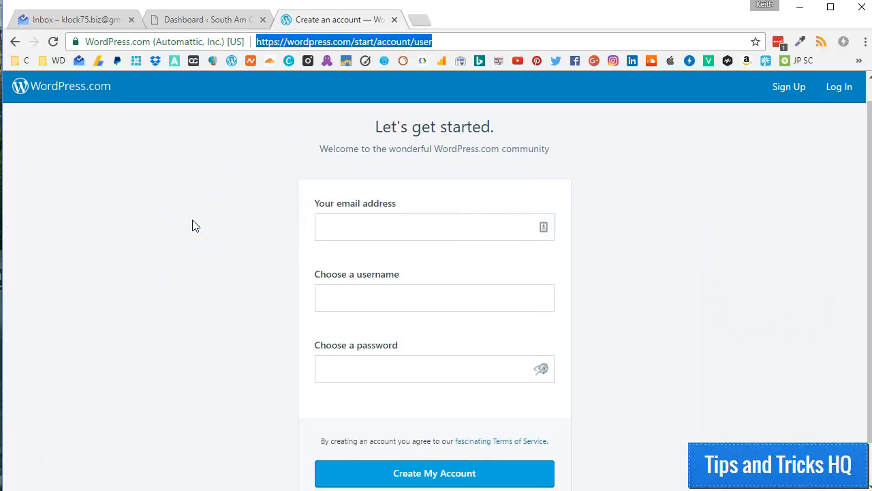
scroll("down", 3)
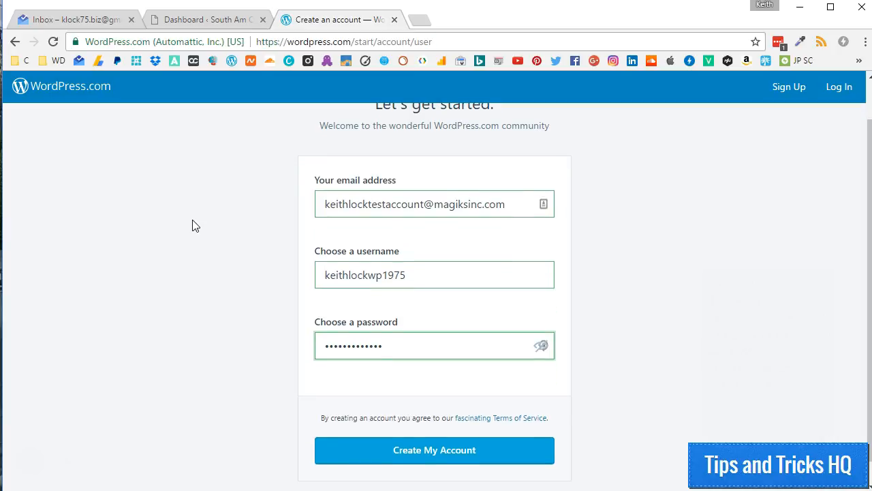
scroll("down", 3)
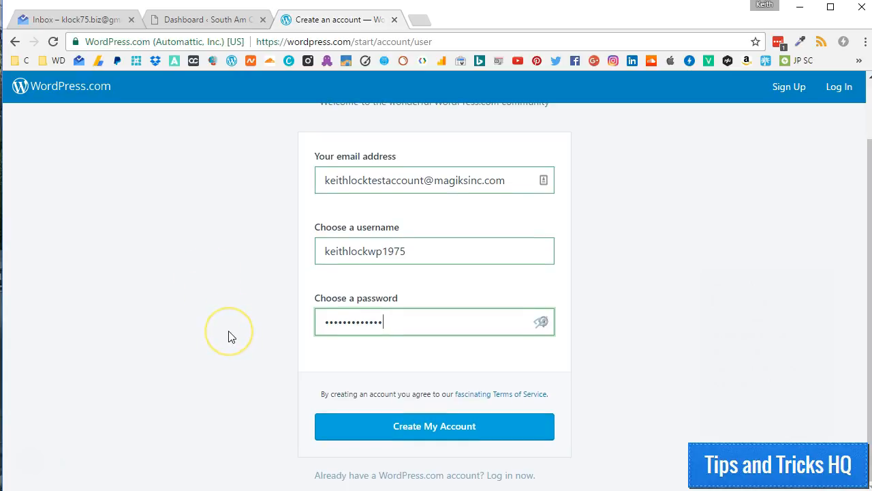
mouse_move(232, 335)
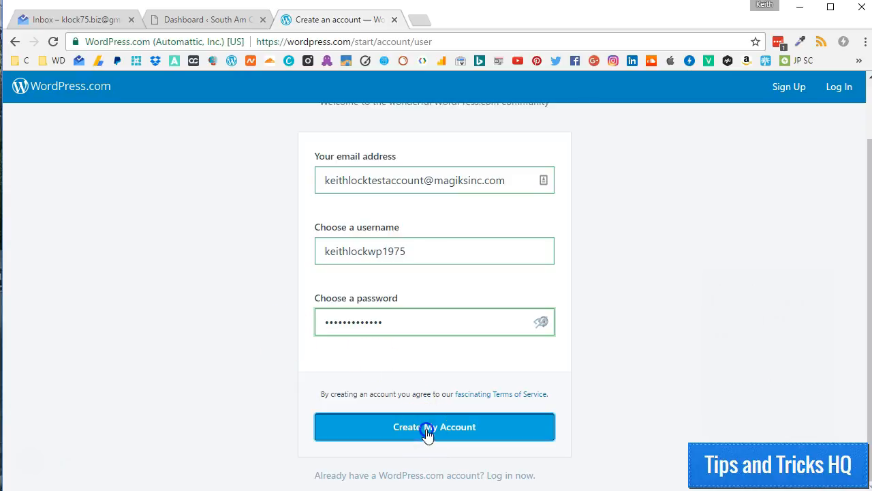
- Create the WordPress.com account and confirm its email via the Gmail activation message
left_click(434, 426)
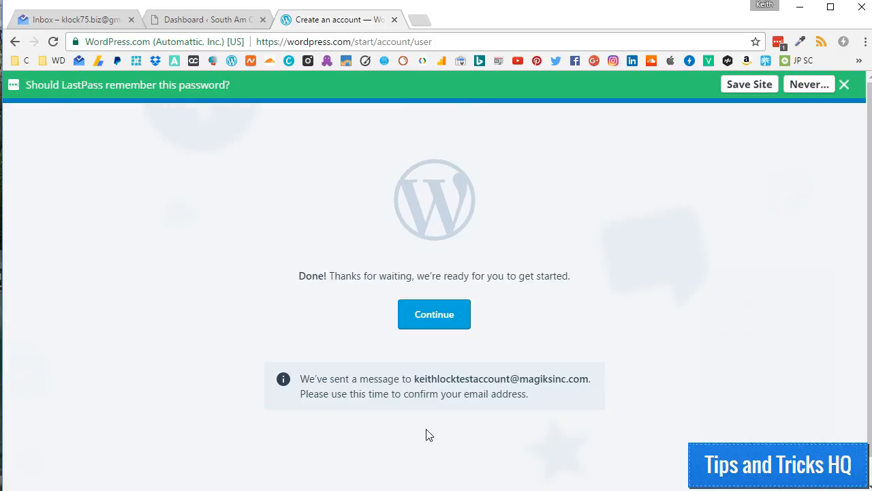
left_click(71, 19)
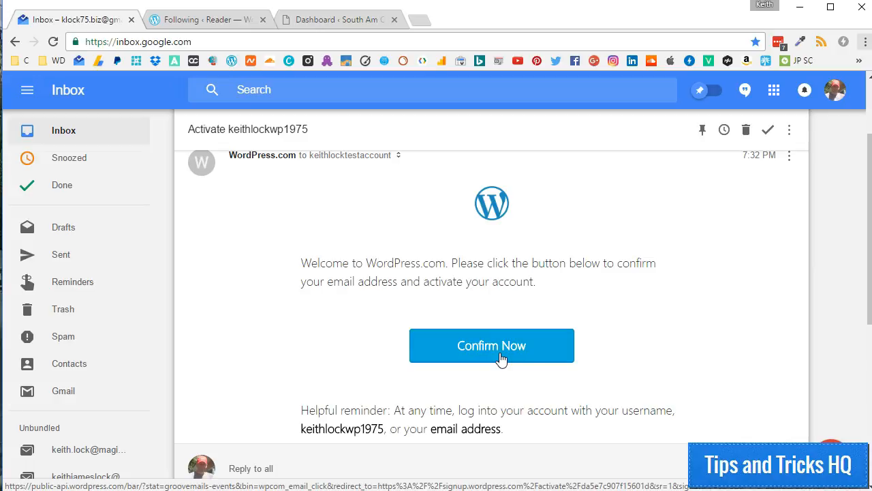
left_click(490, 346)
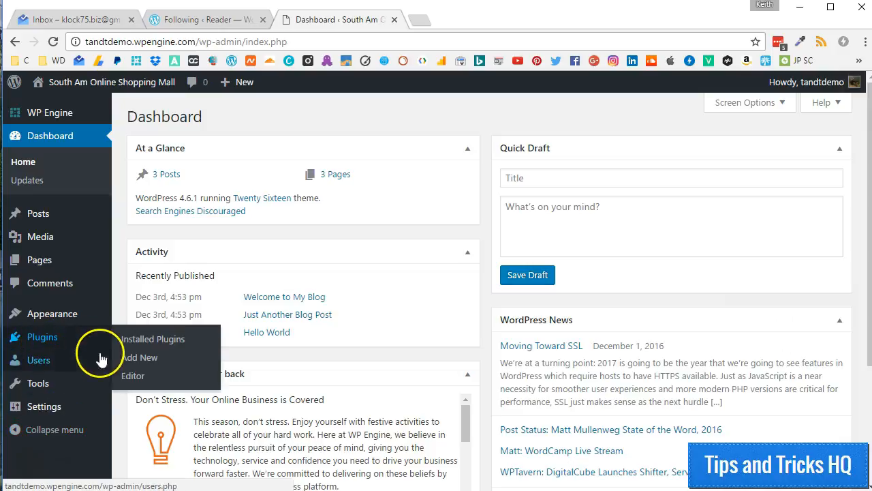
- Go to Plugins > Add New and locate Jetpack by WordPress.com among the featured plugins
left_click(140, 357)
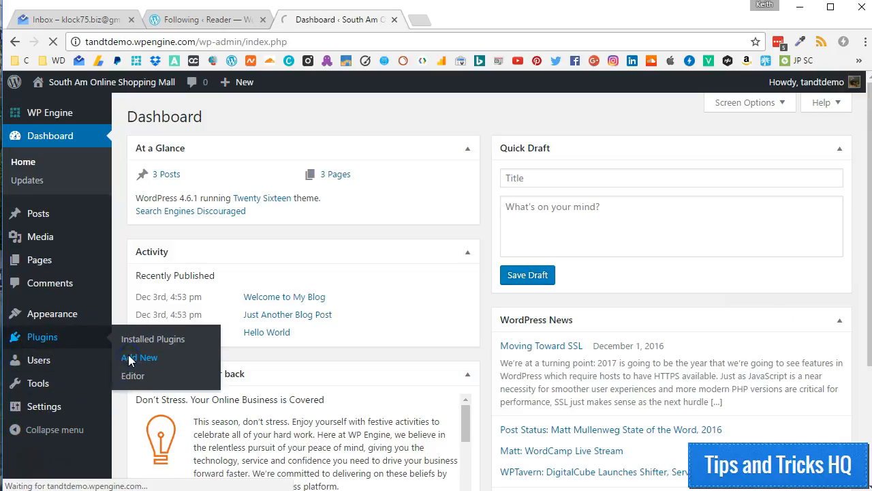
left_click(139, 357)
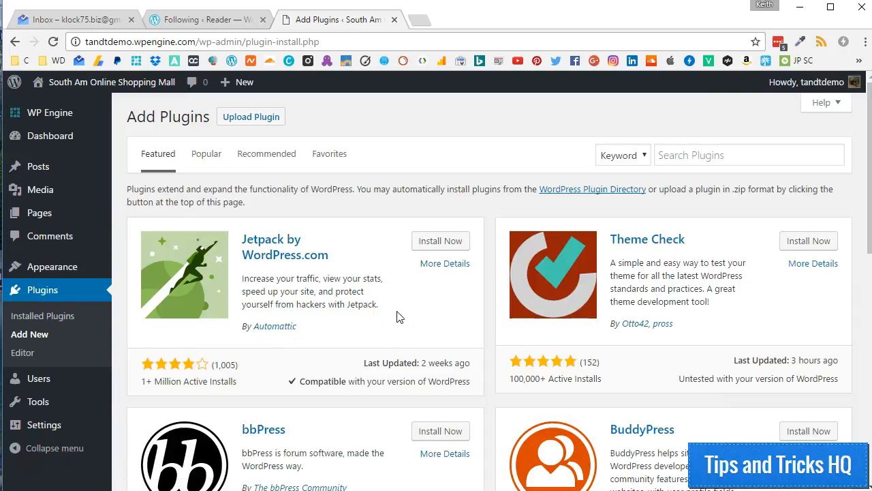
double_click(286, 255)
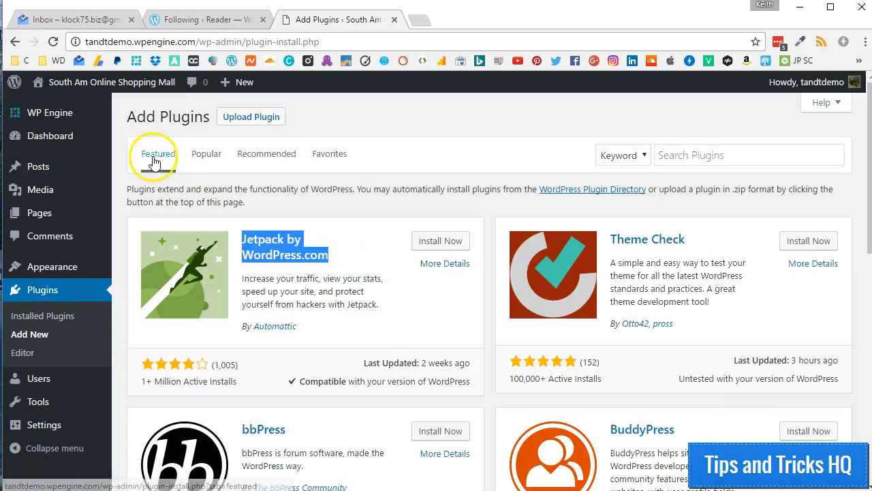
left_click(749, 155)
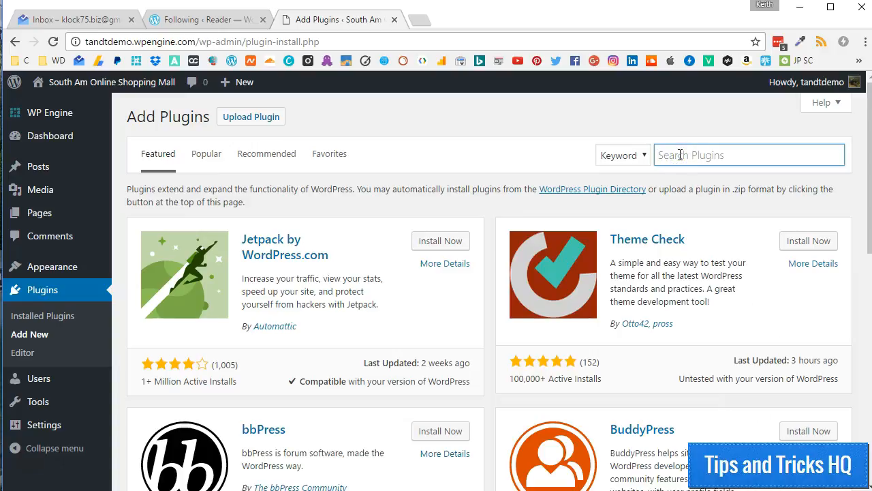
mouse_move(461, 224)
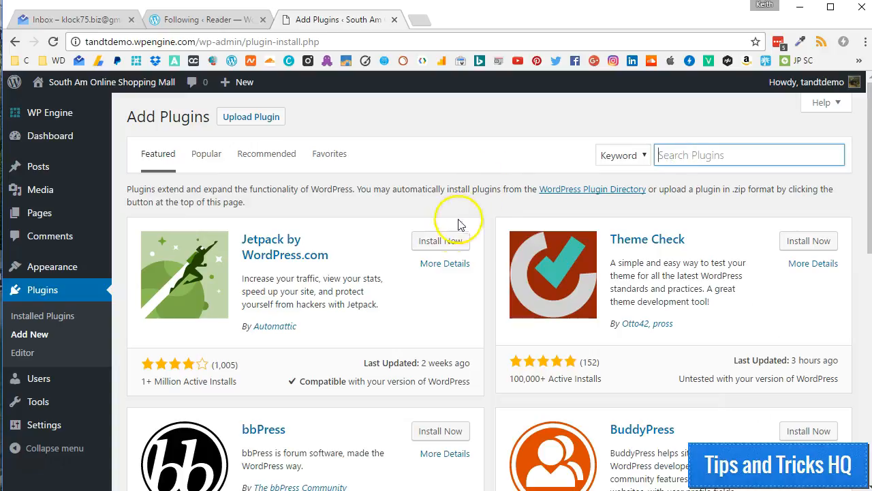
- Install Jetpack, activate it and skip the restore point with 'No thanks, I already did this'
left_click(440, 240)
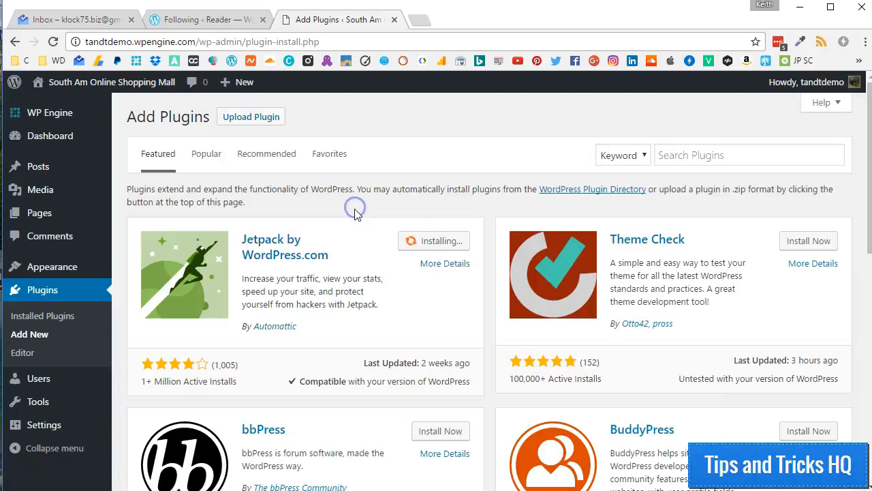
mouse_move(367, 240)
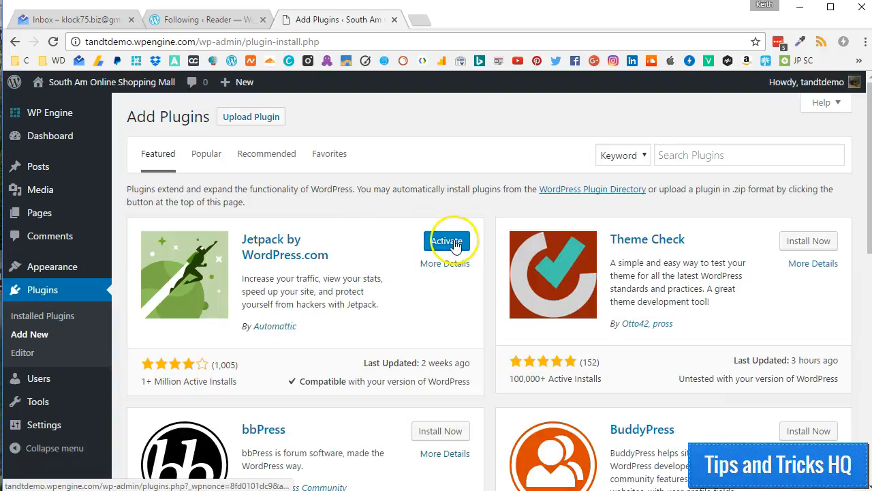
left_click(447, 239)
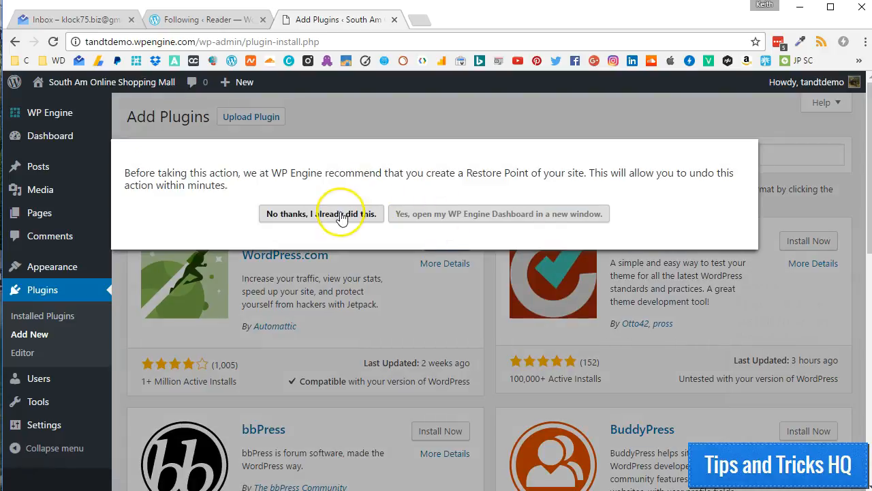
left_click(320, 213)
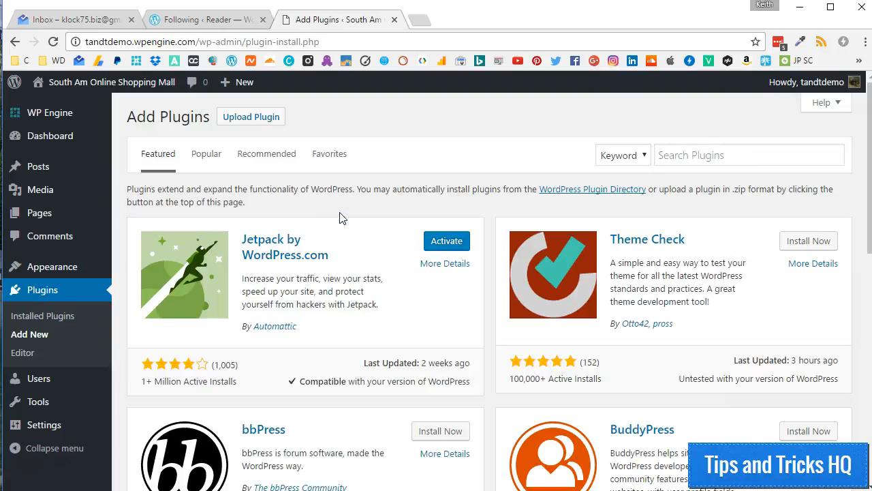
- Finish activating Jetpack and choose Connect to WordPress.com on the welcome banner
left_click(447, 240)
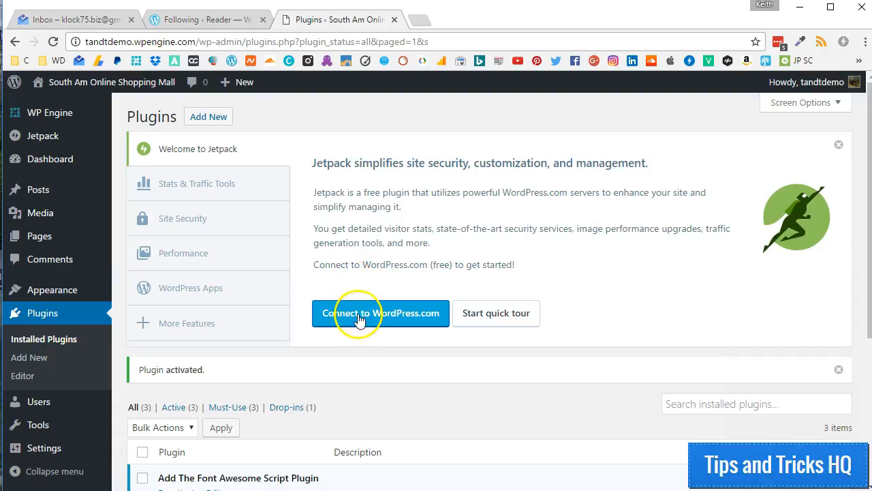
mouse_move(380, 312)
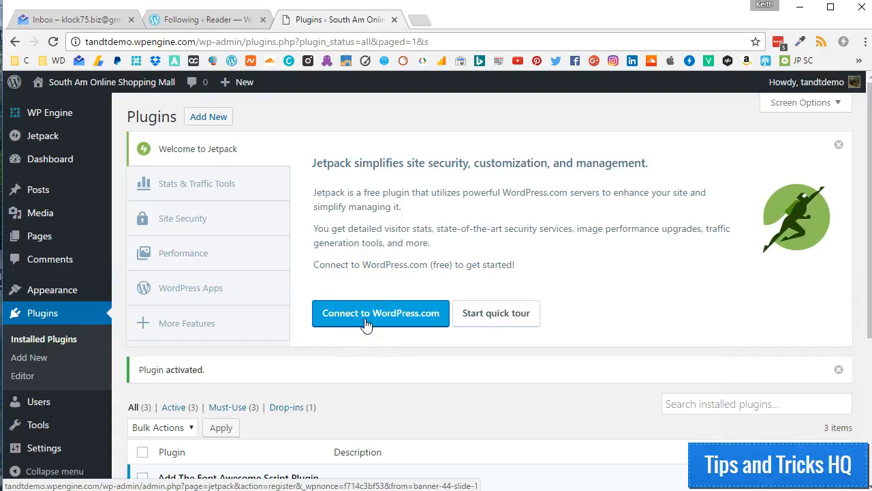
left_click(380, 312)
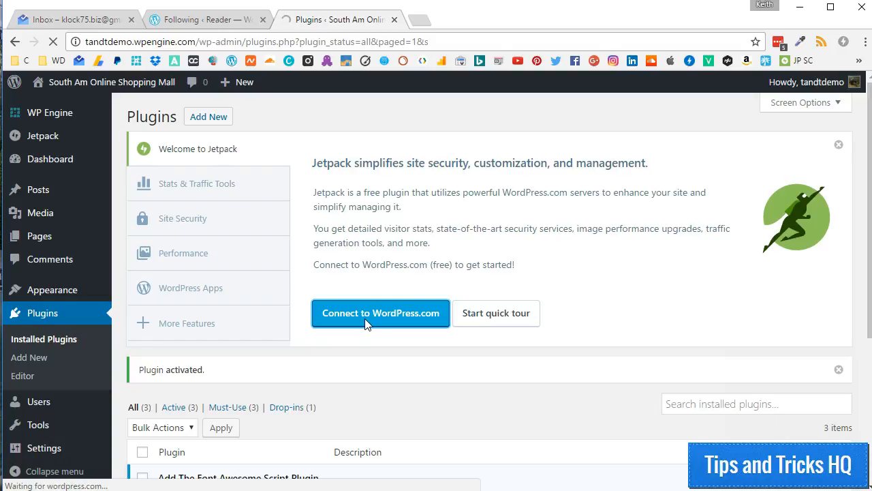
left_click(380, 312)
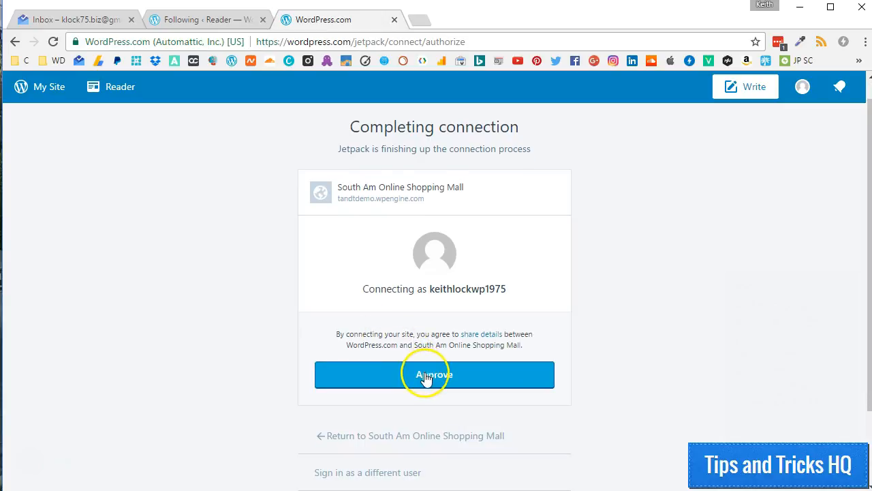
- Approve the Jetpack connection for the shopping mall site and select the Free plan
left_click(433, 373)
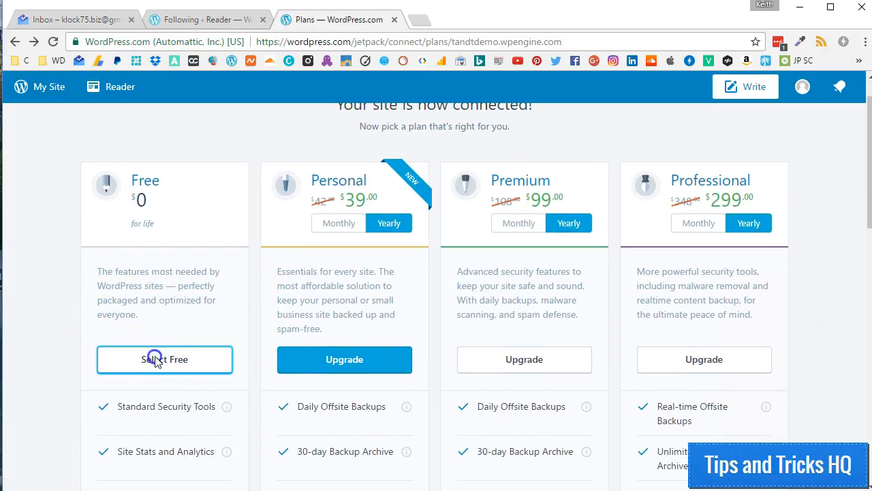
left_click(163, 360)
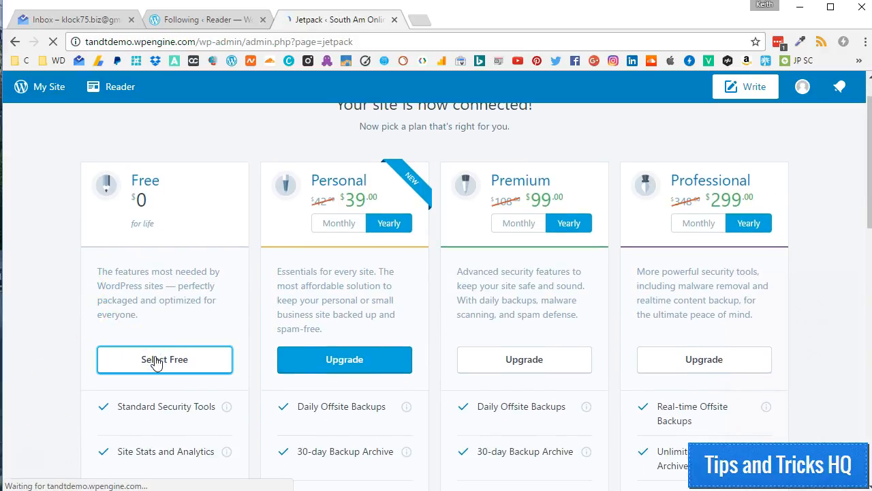
left_click(164, 360)
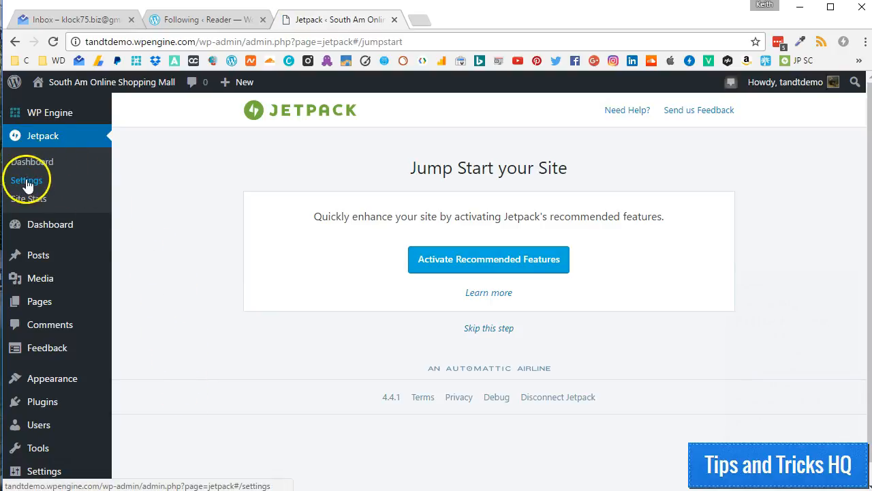
- Open Jetpack > Settings showing connection, notification and JSON API options
left_click(27, 180)
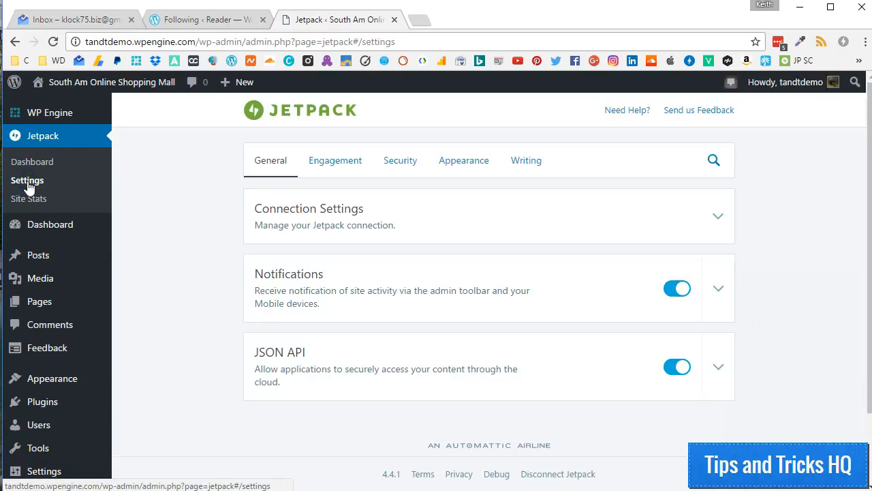
mouse_move(198, 215)
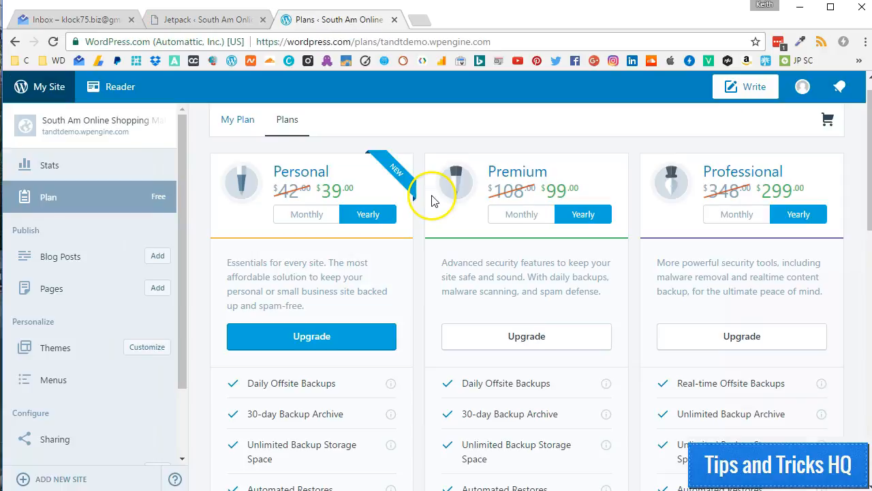
scroll("down", 3)
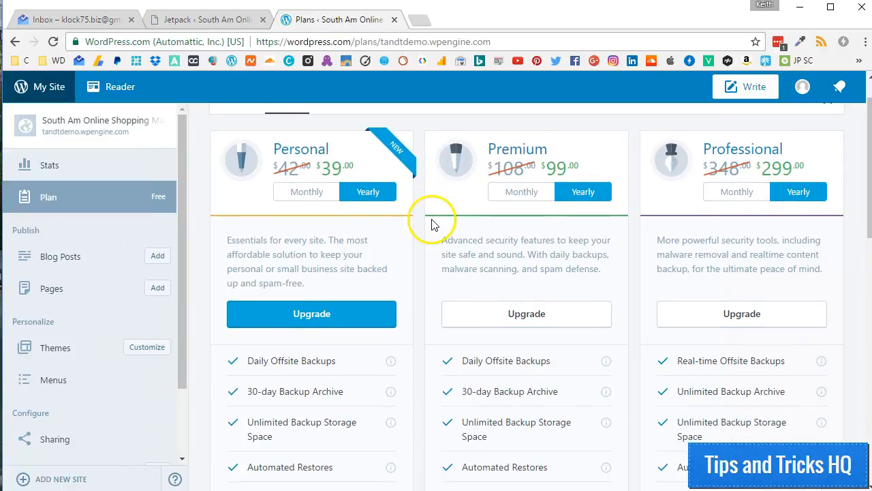
scroll("down", 3)
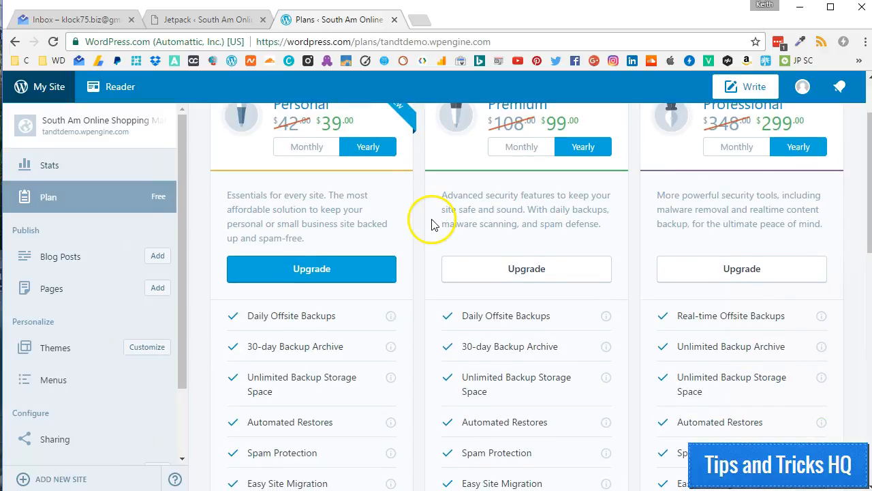
scroll("down", 3)
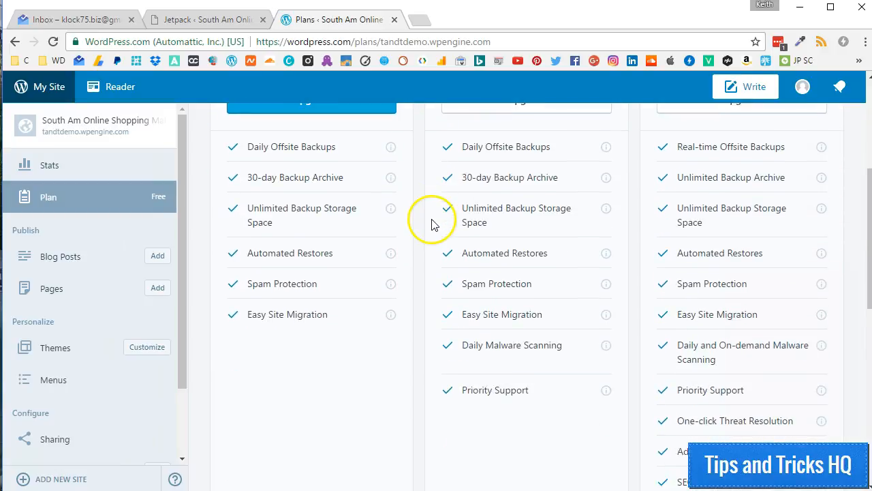